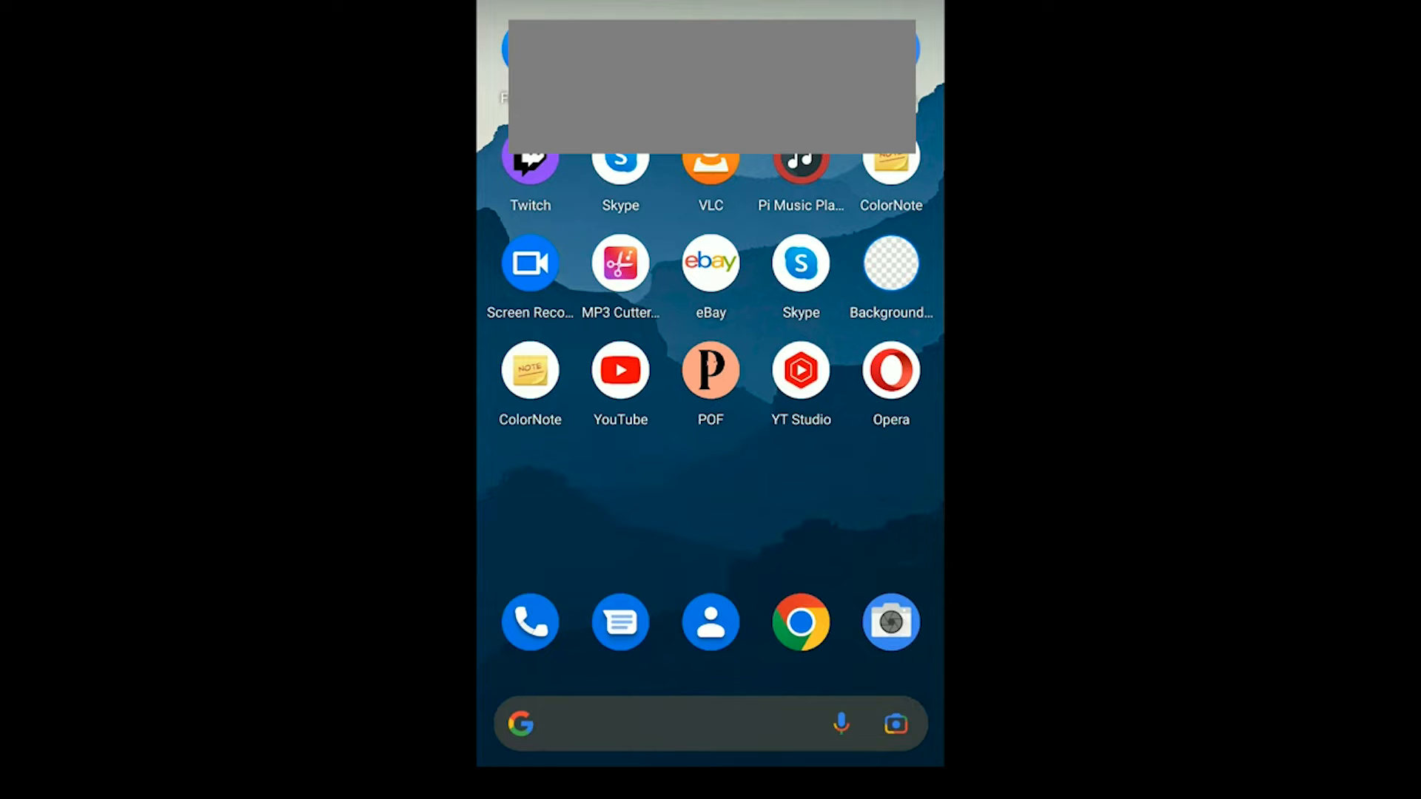
Launch the POF dating app from the Android home screen.
click(710, 371)
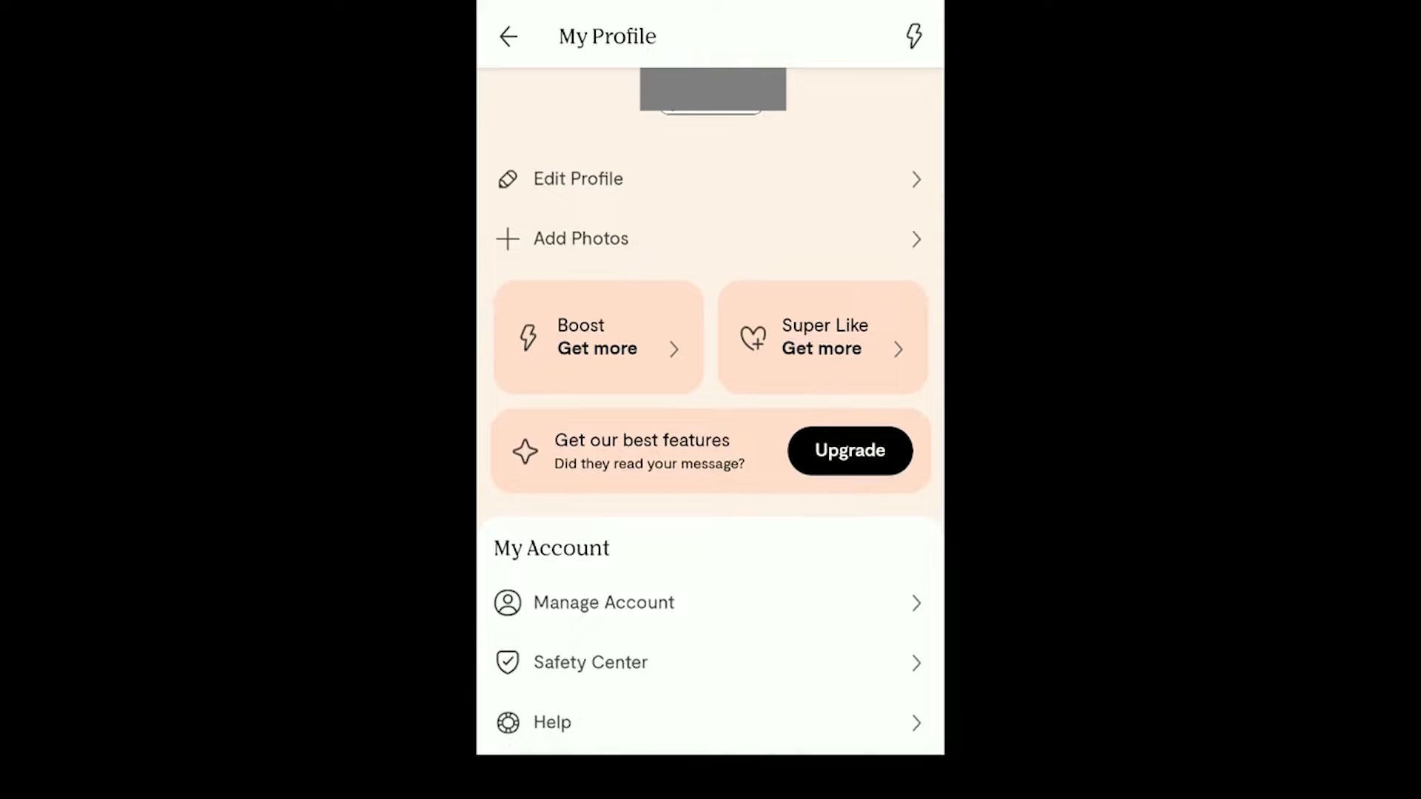
Open Manage Account and scroll to the Application section with Delete Account.
click(602, 602)
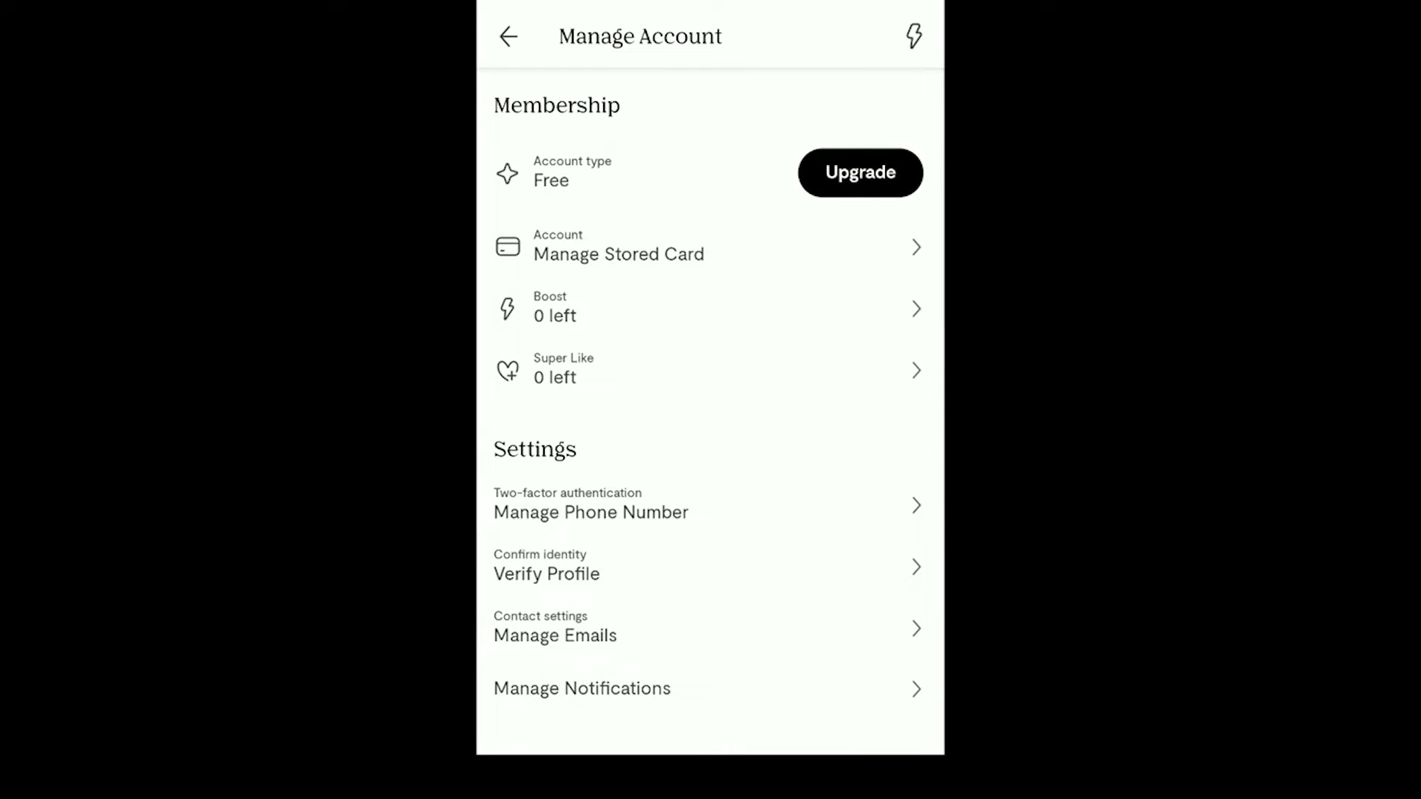
scroll(down, 3)
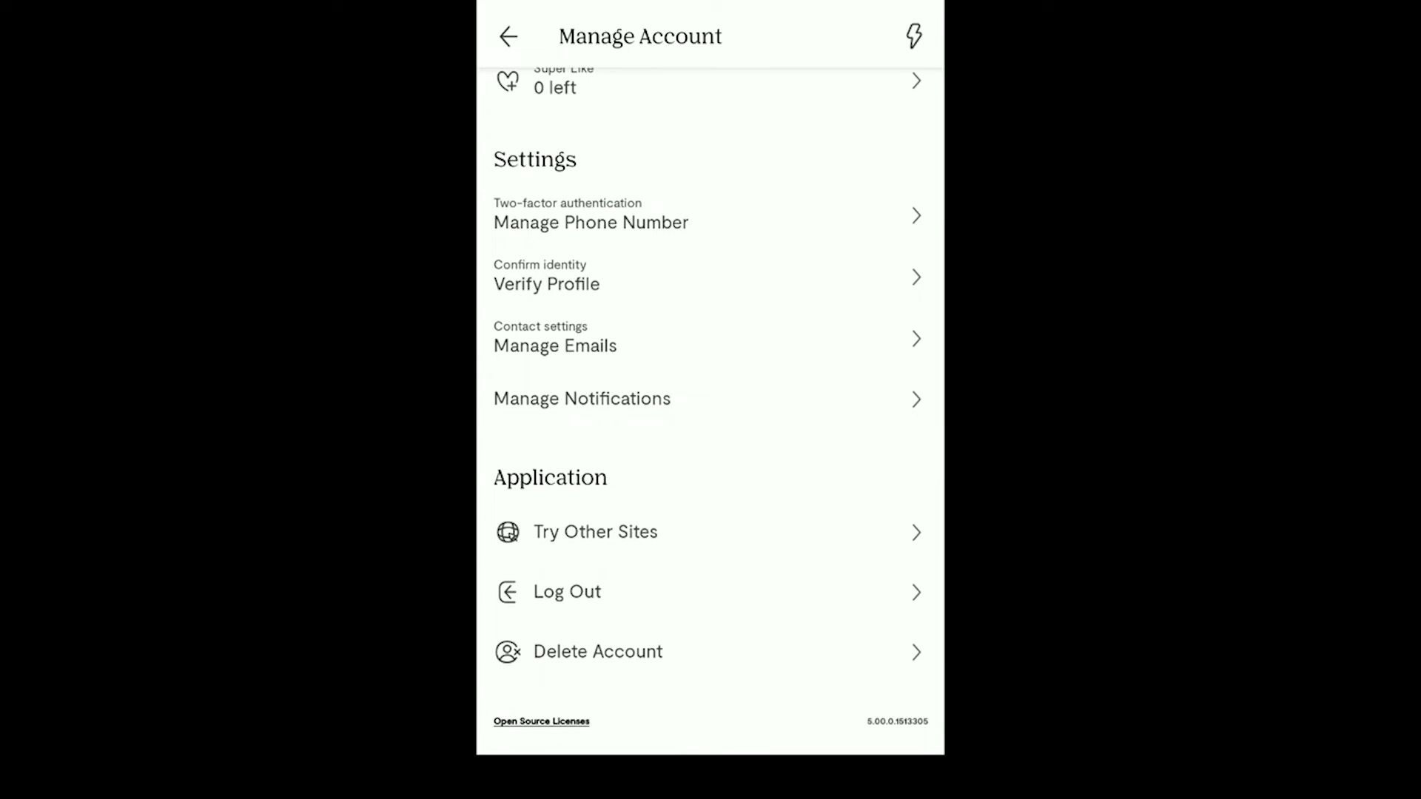
Start Delete Account and decline the take-a-break offer to reach the leaving-reason form.
click(597, 651)
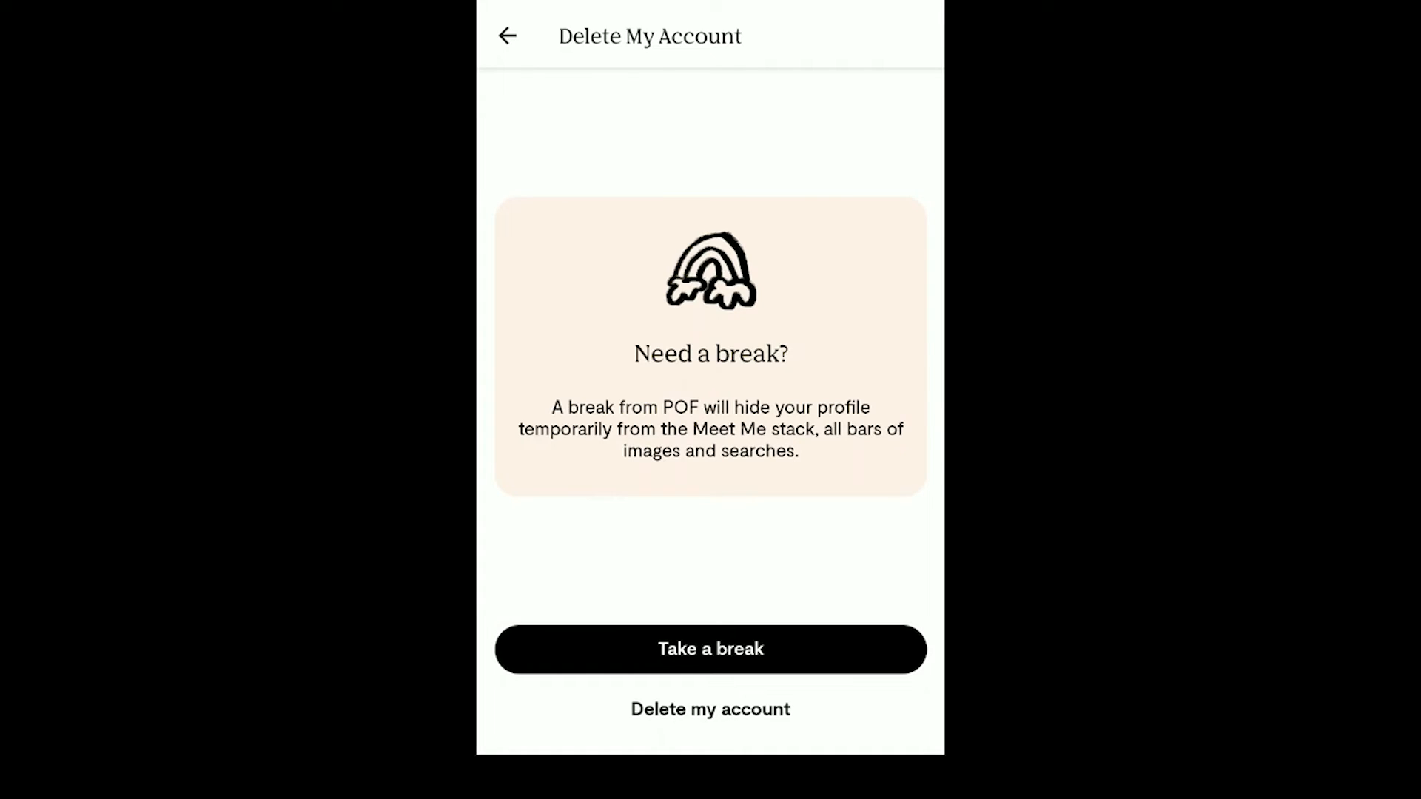
click(710, 709)
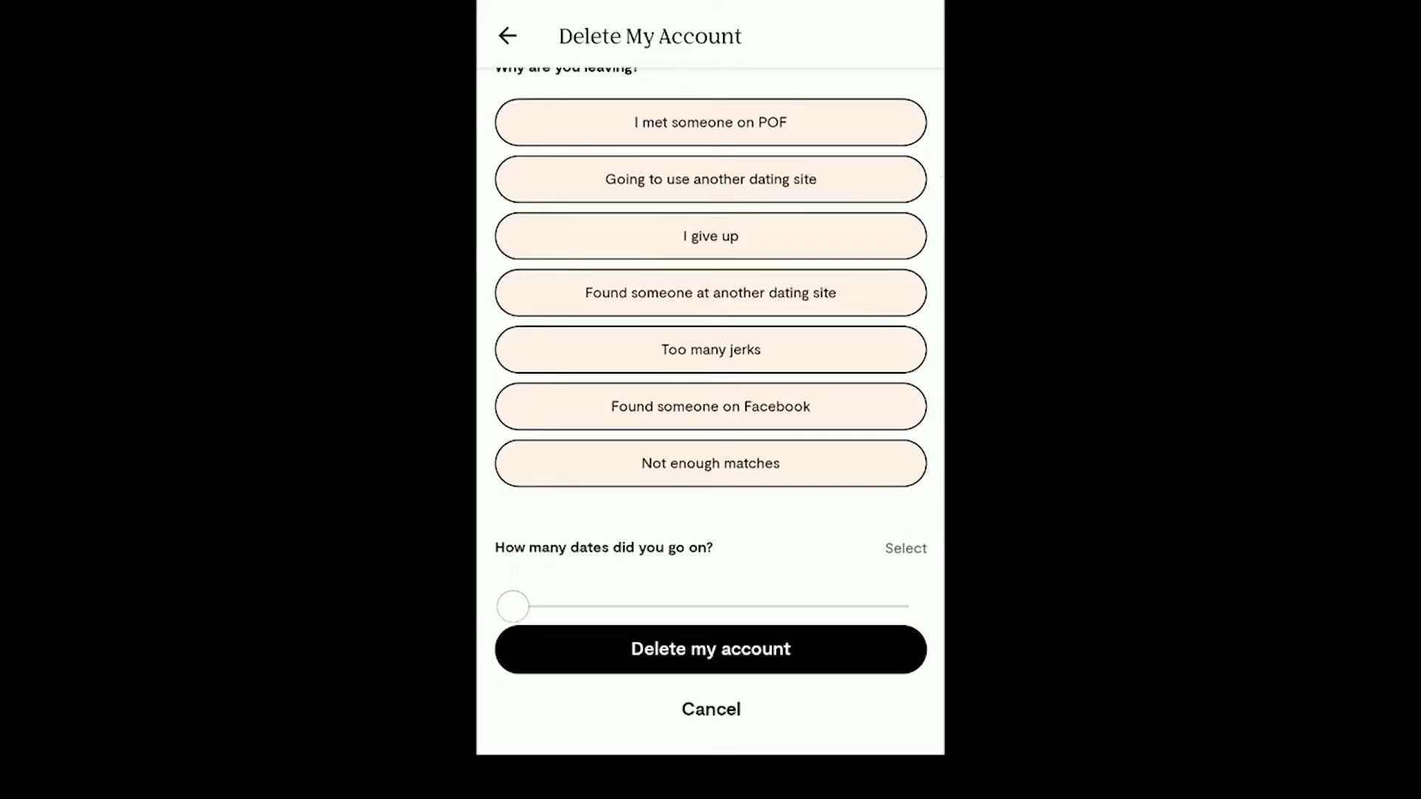
Delete the account citing 'Not enough matches', confirm 'Yes, I am sure', and acknowledge with 'Sounds good'.
click(710, 464)
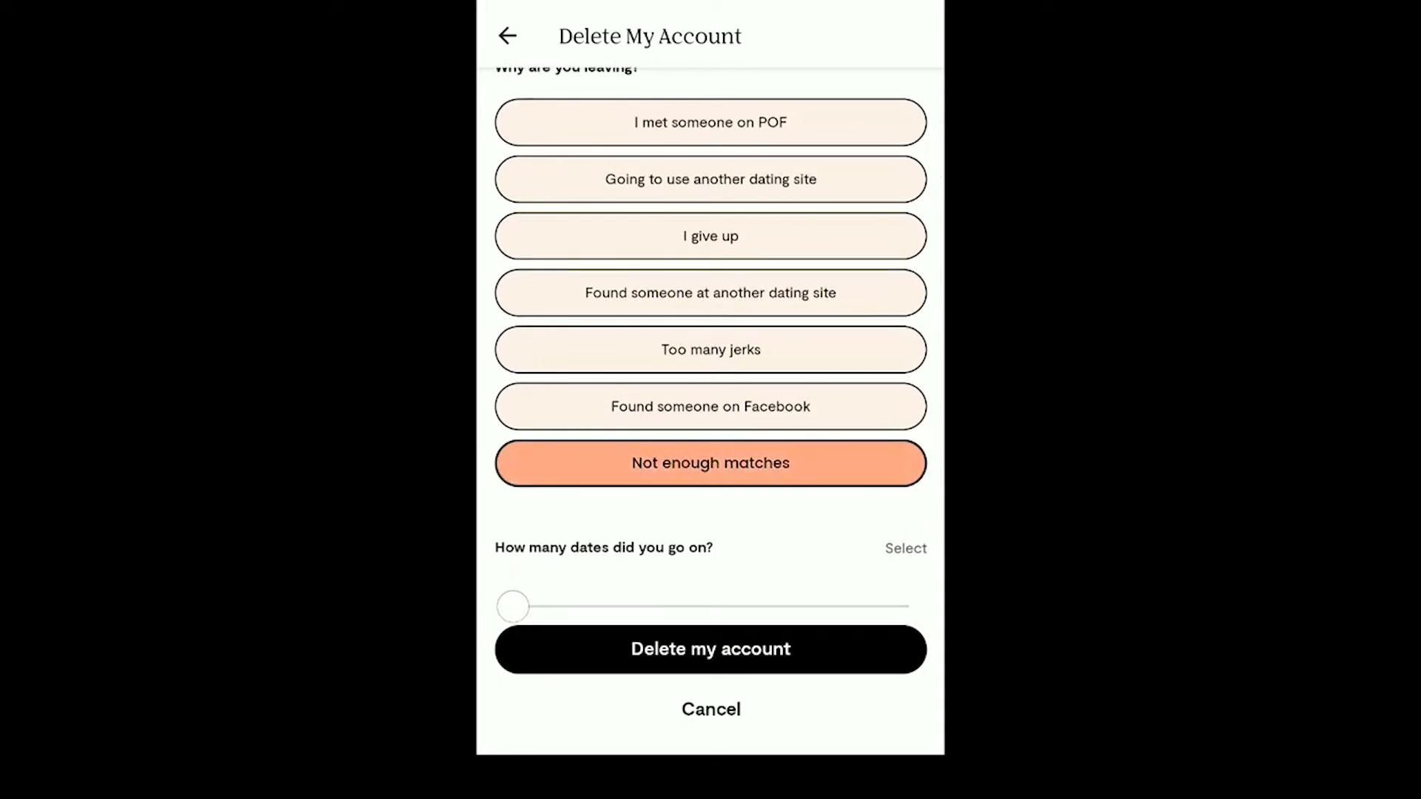
click(709, 649)
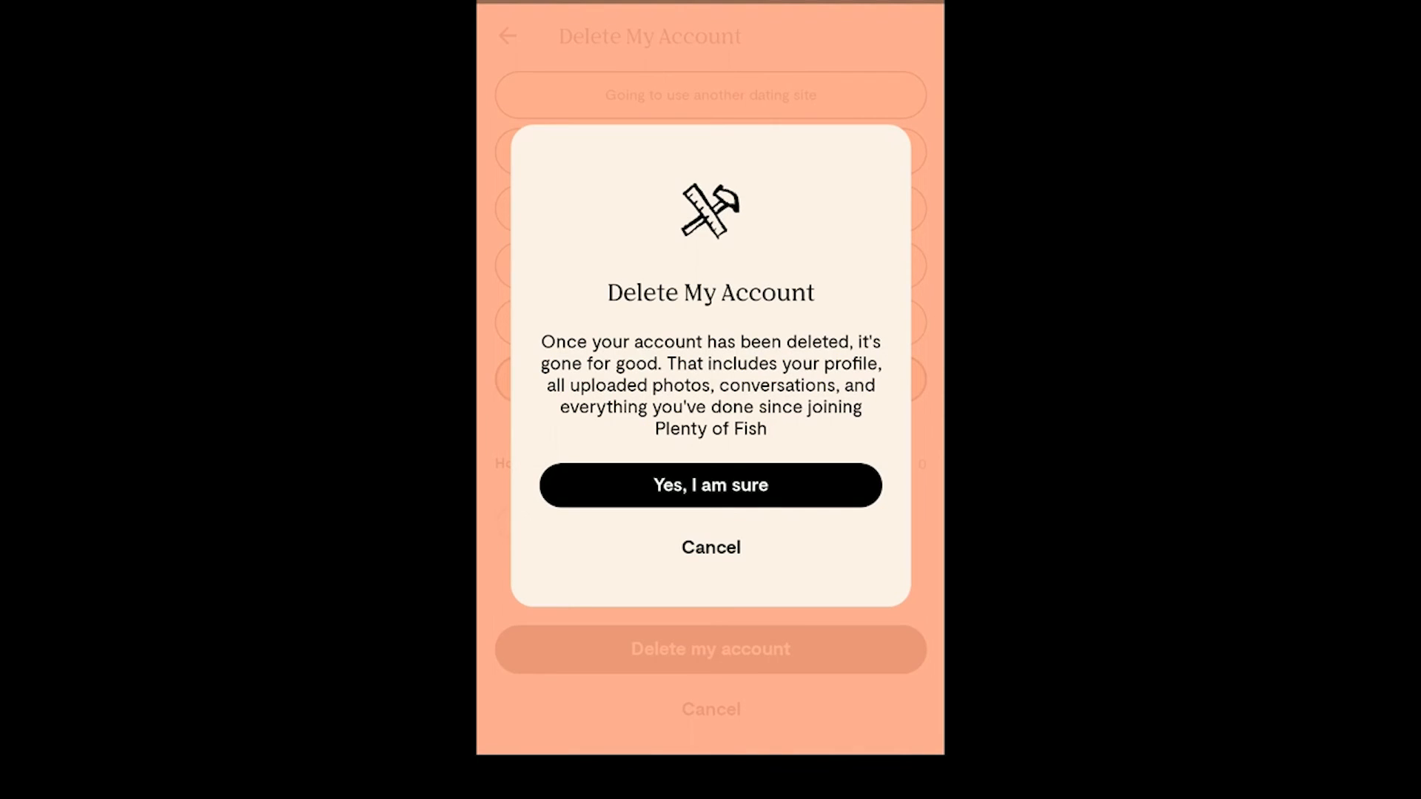
click(710, 485)
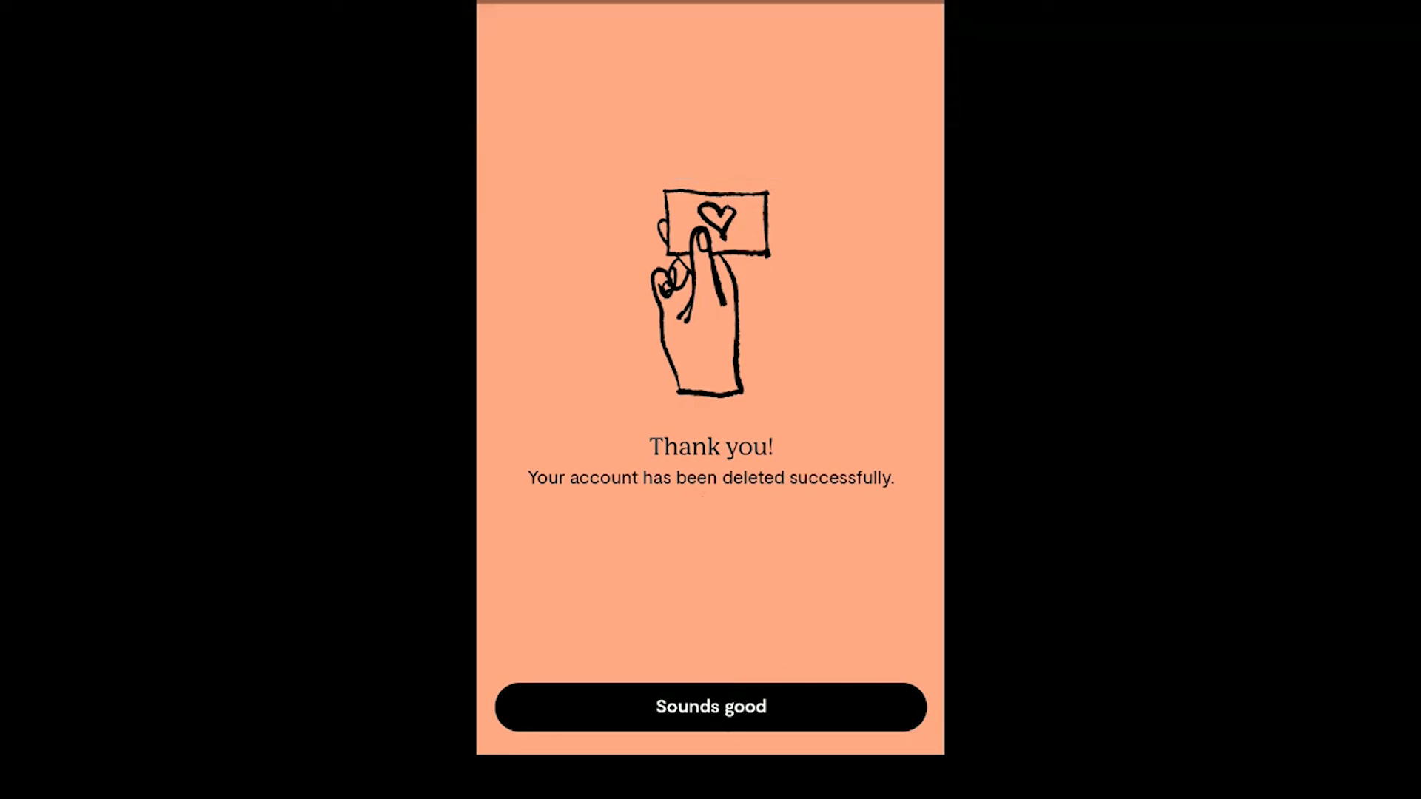
click(710, 707)
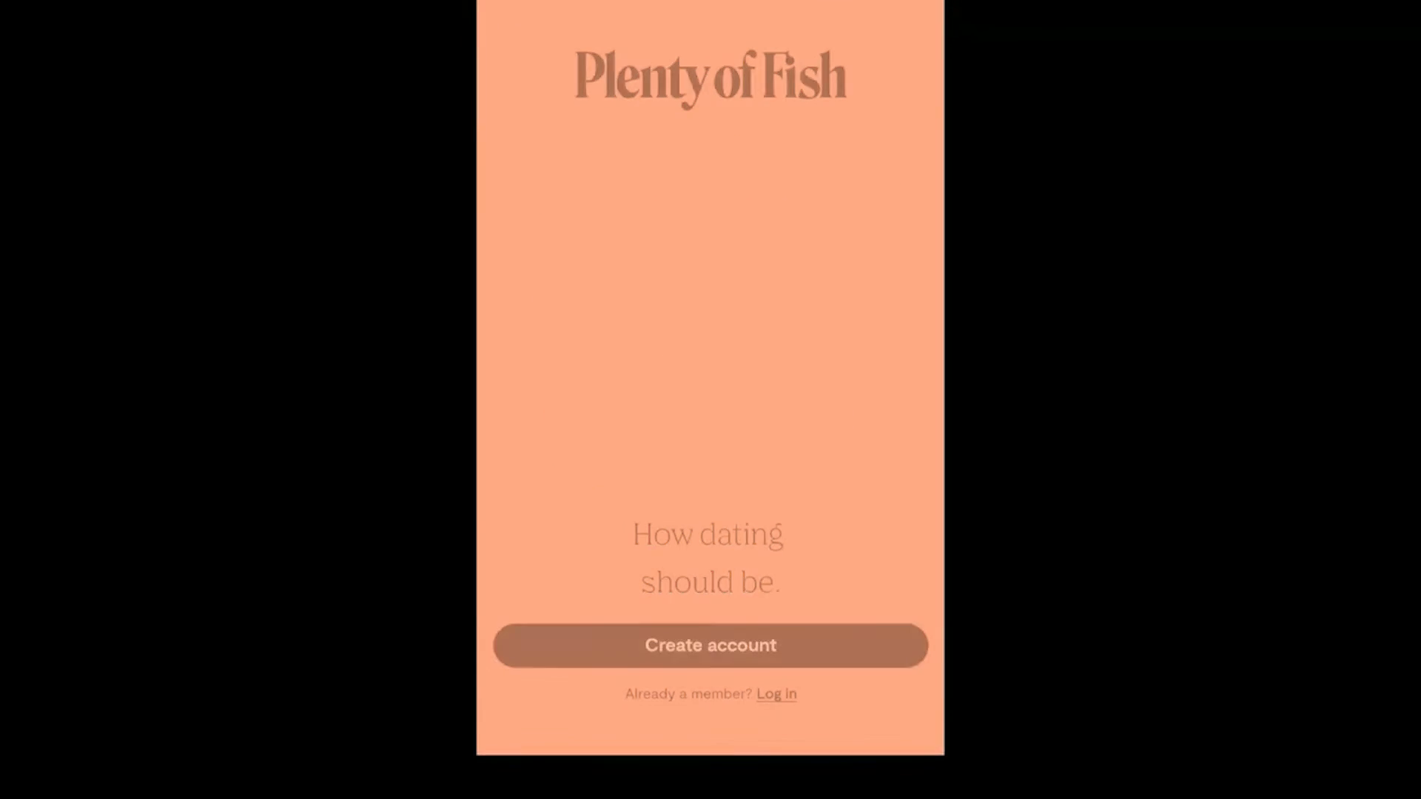